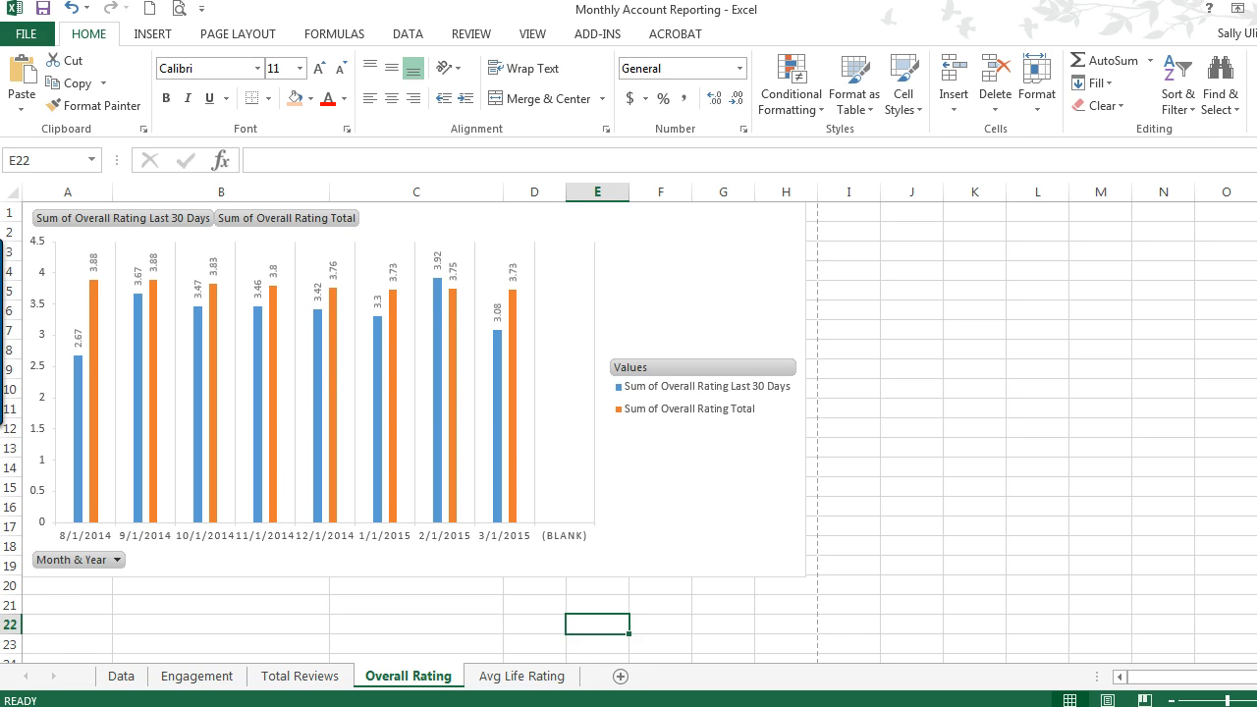
mouse_move(486, 380)
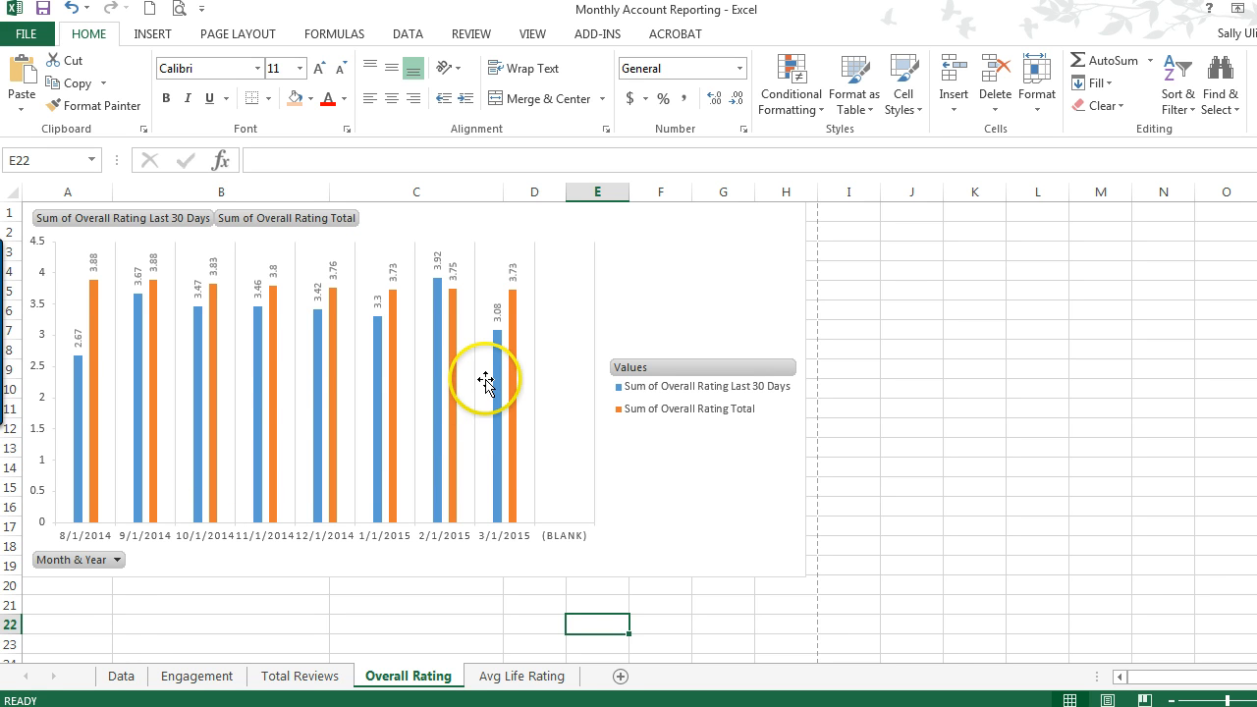
mouse_move(685, 275)
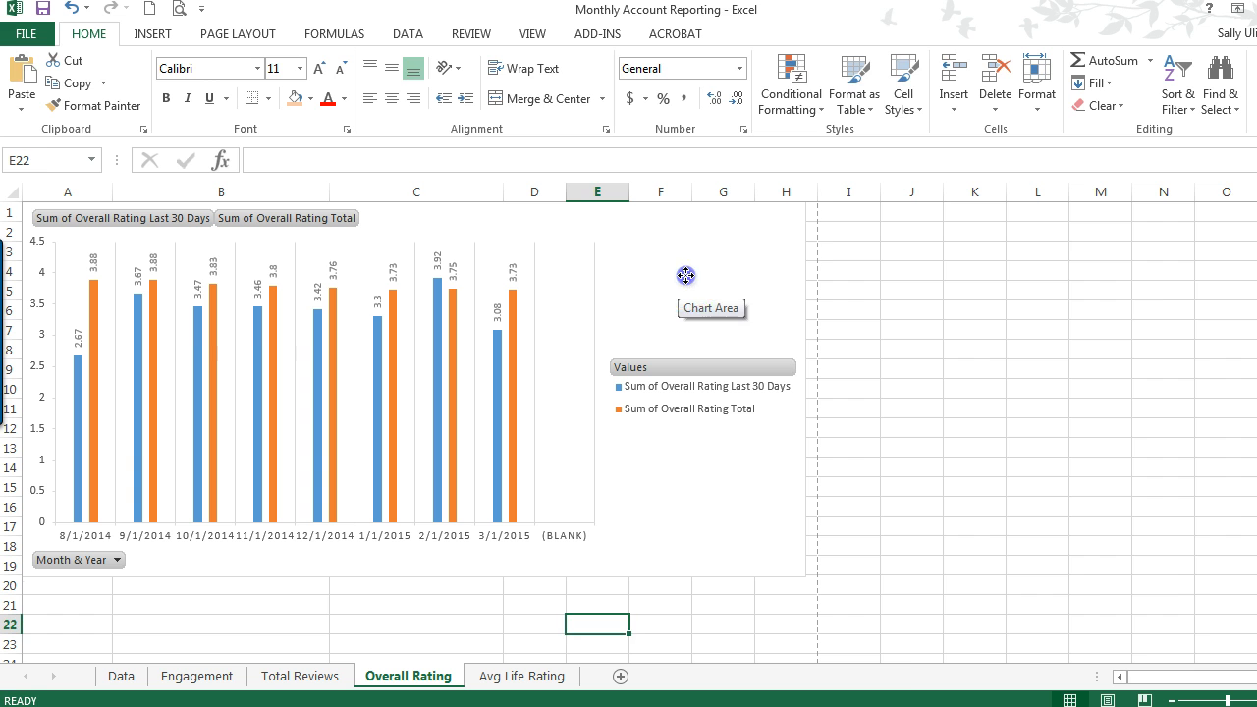
Select the Overall Rating pivot chart to reveal its PivotChart Tools and field list.
left_click(685, 275)
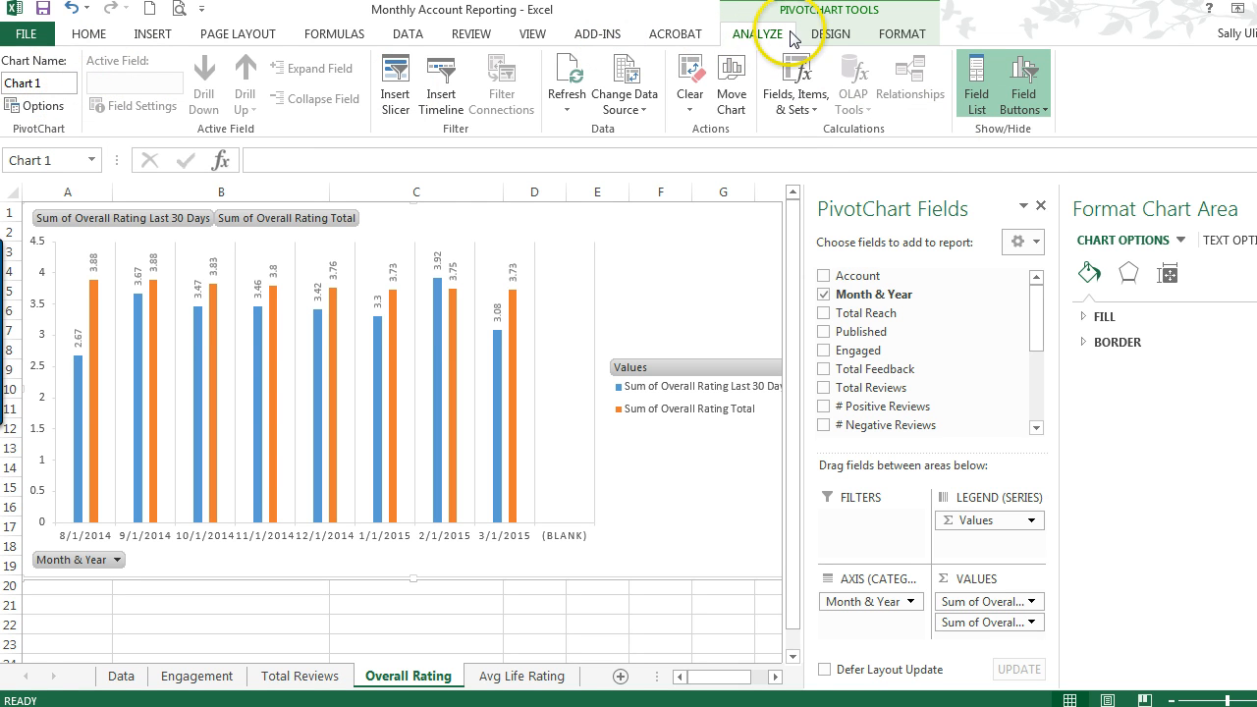
mouse_move(59, 99)
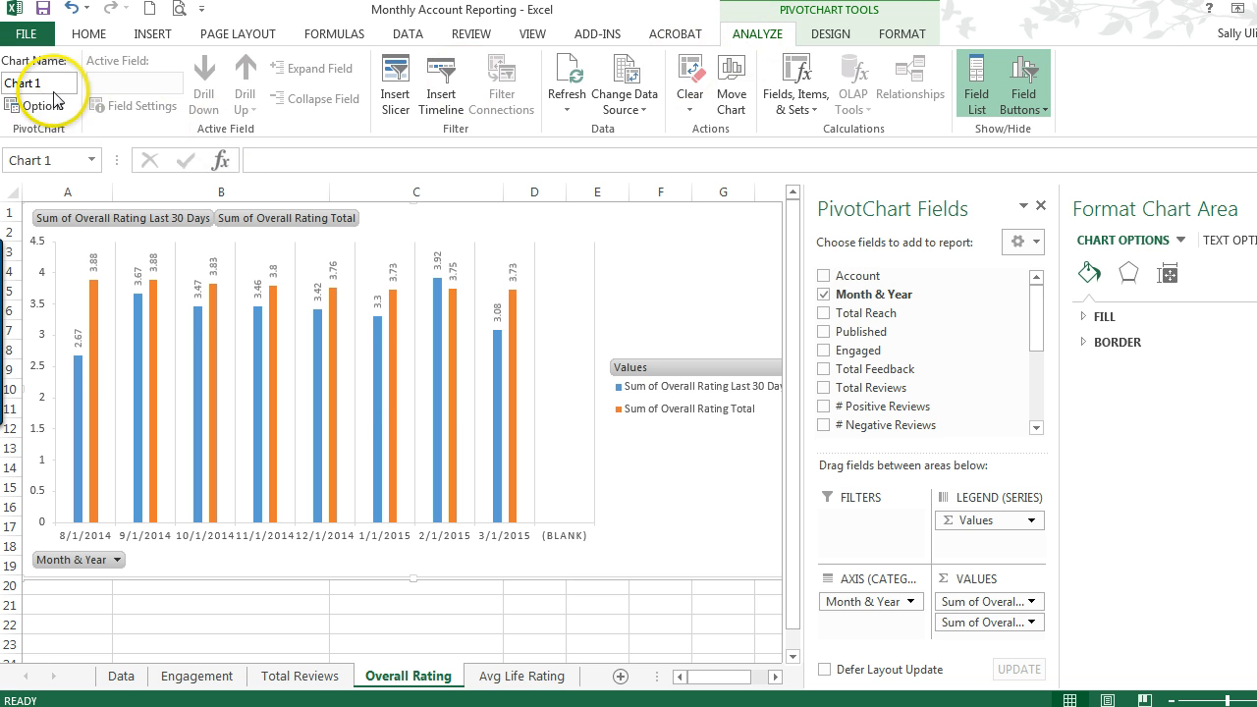
mouse_move(44, 106)
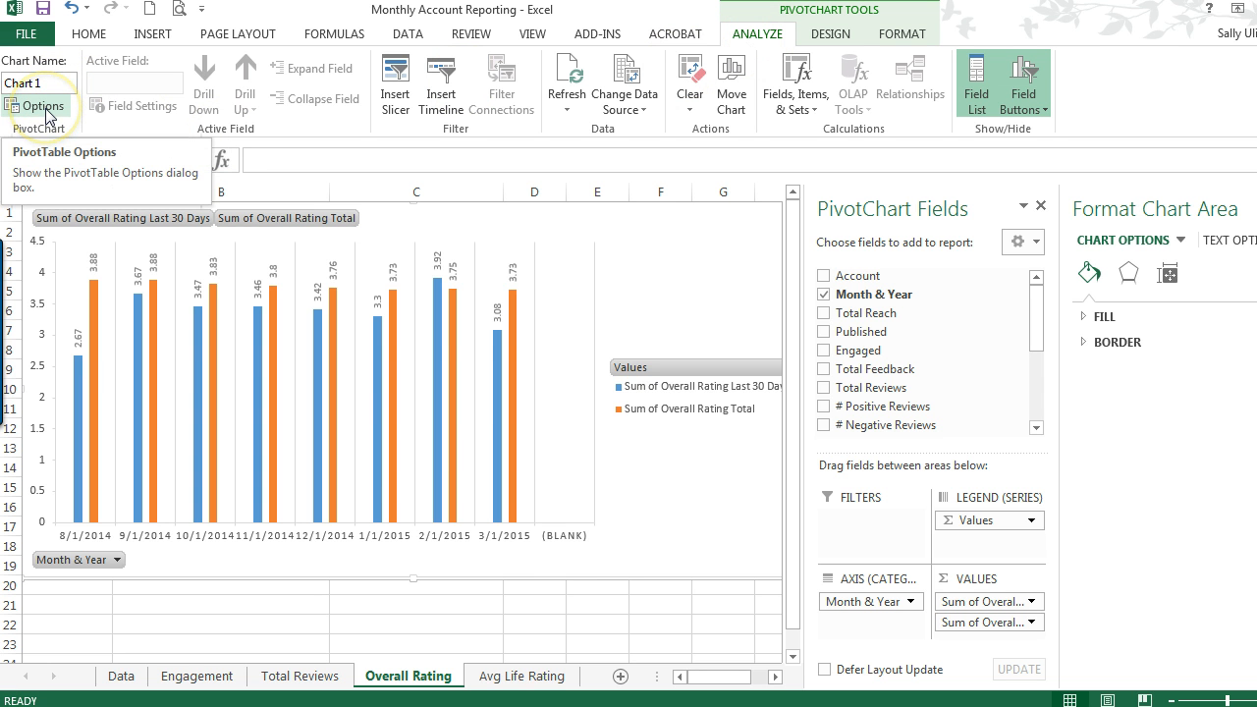
Show the Data tab of PivotTable2's options, with refresh on file open enabled.
left_click(38, 106)
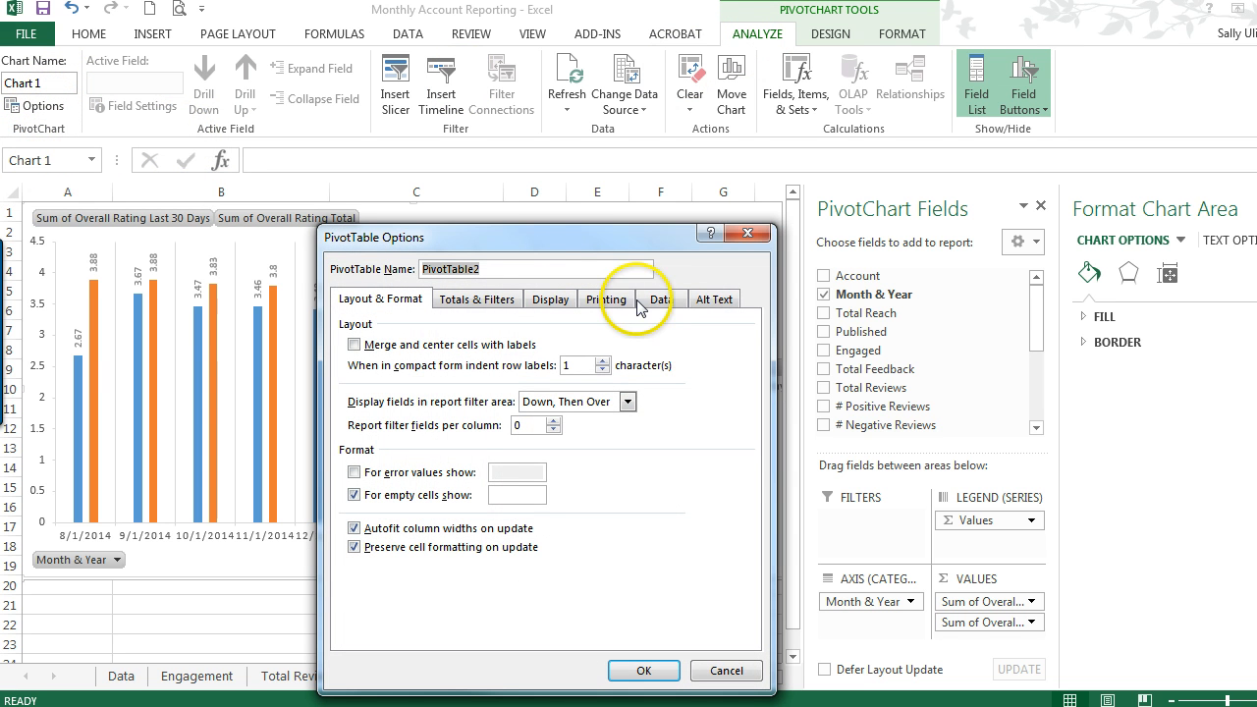
left_click(661, 298)
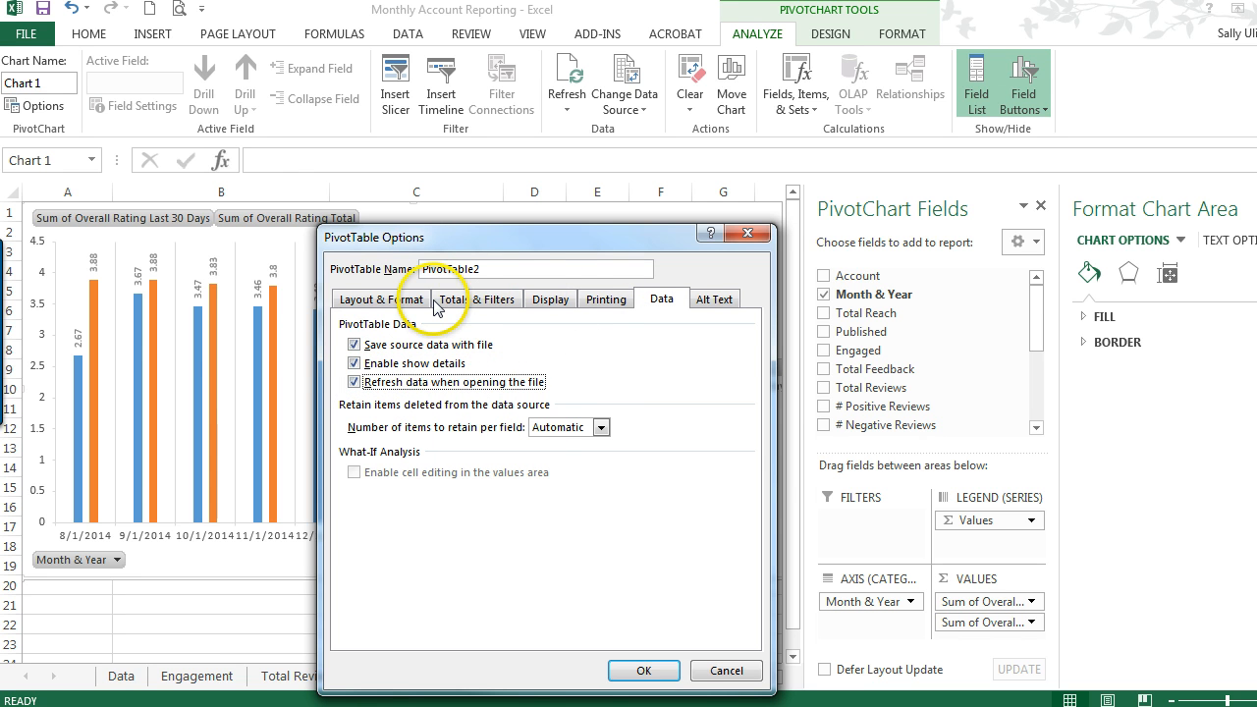
mouse_move(623, 437)
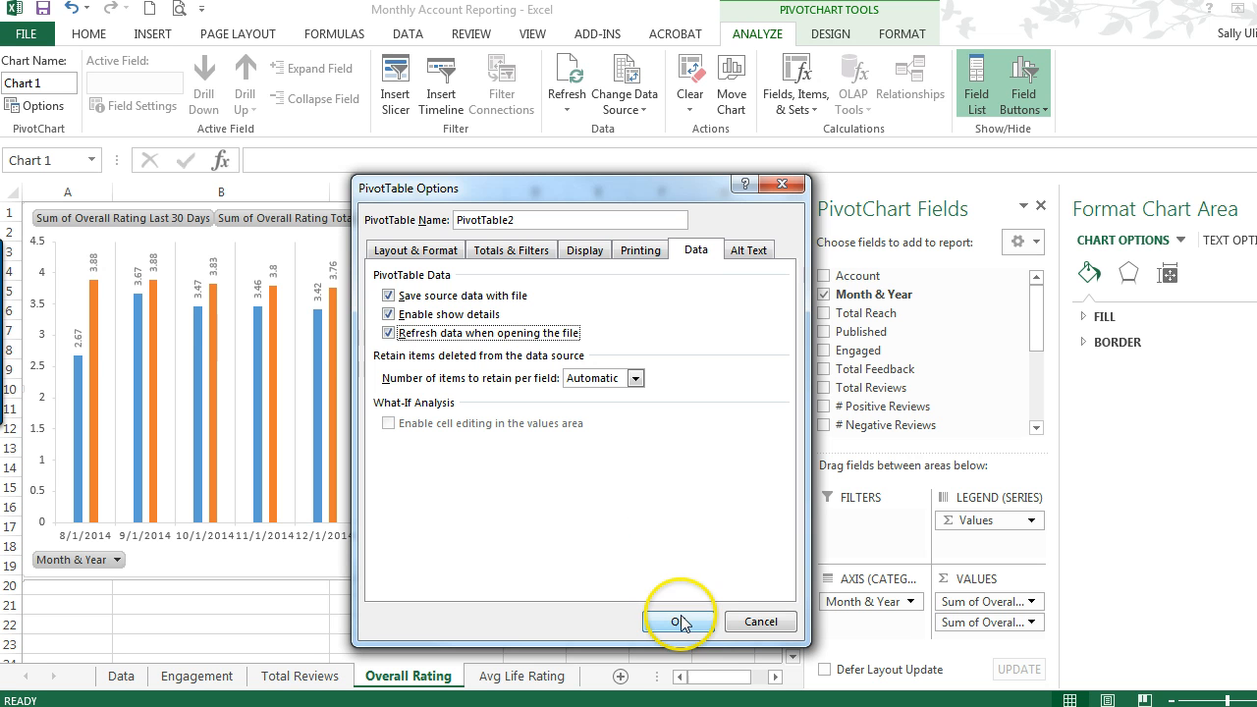
mouse_move(705, 602)
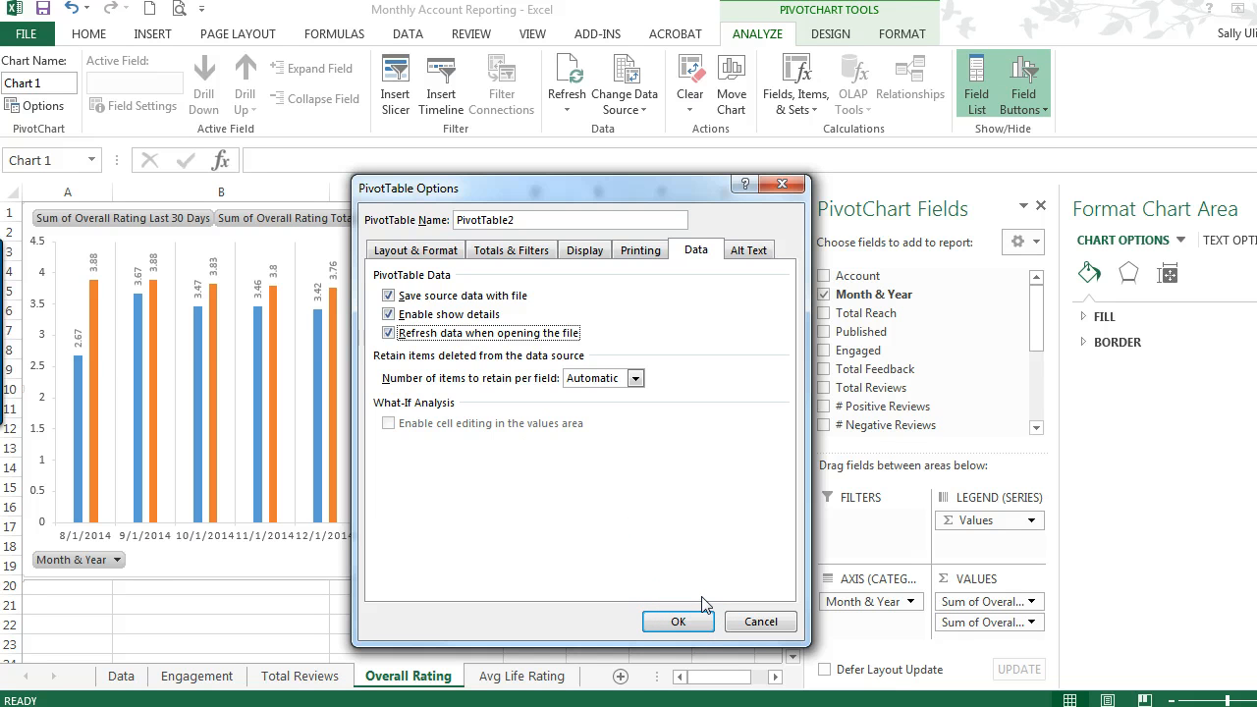
mouse_move(760, 621)
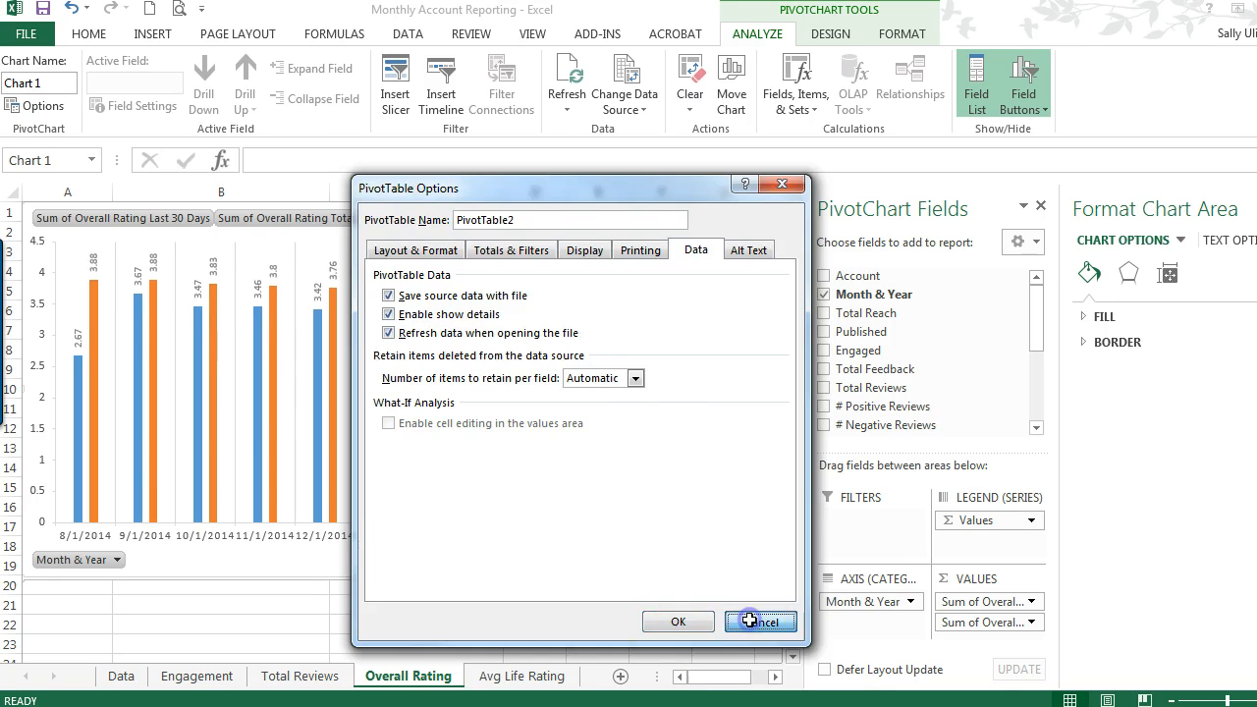
Cancel the PivotTable Options dialog, returning to the Overall Rating sheet.
left_click(760, 621)
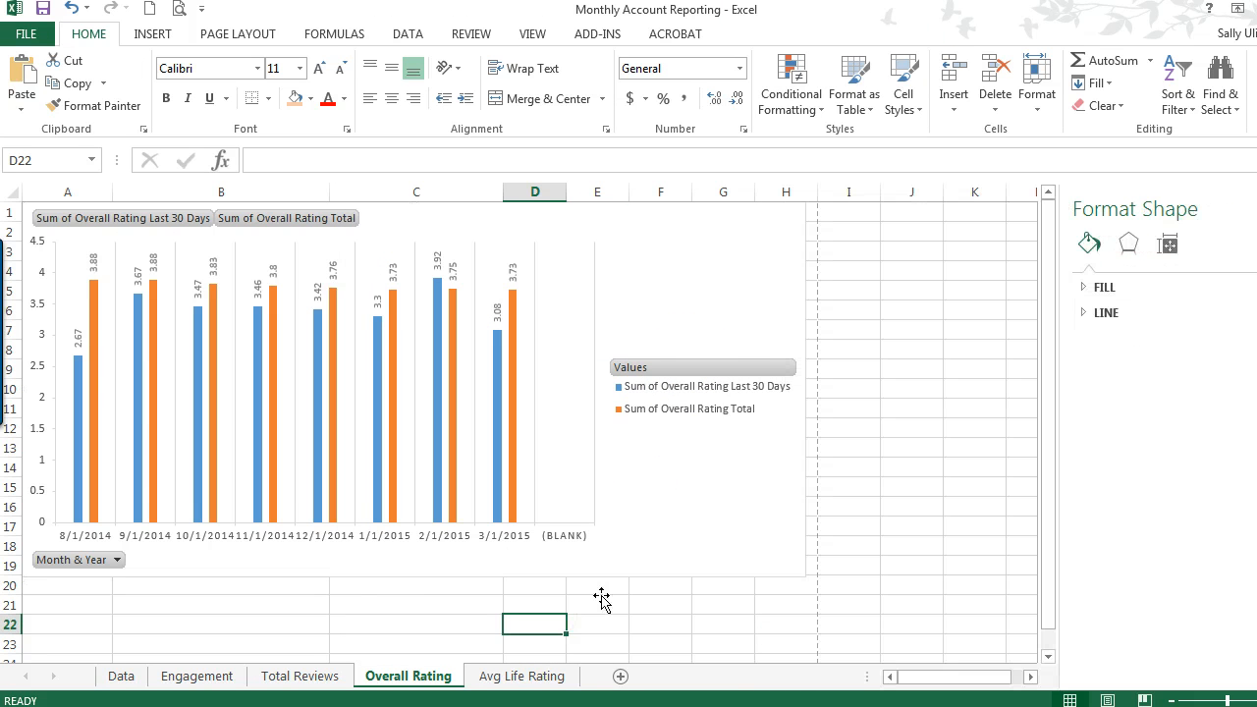